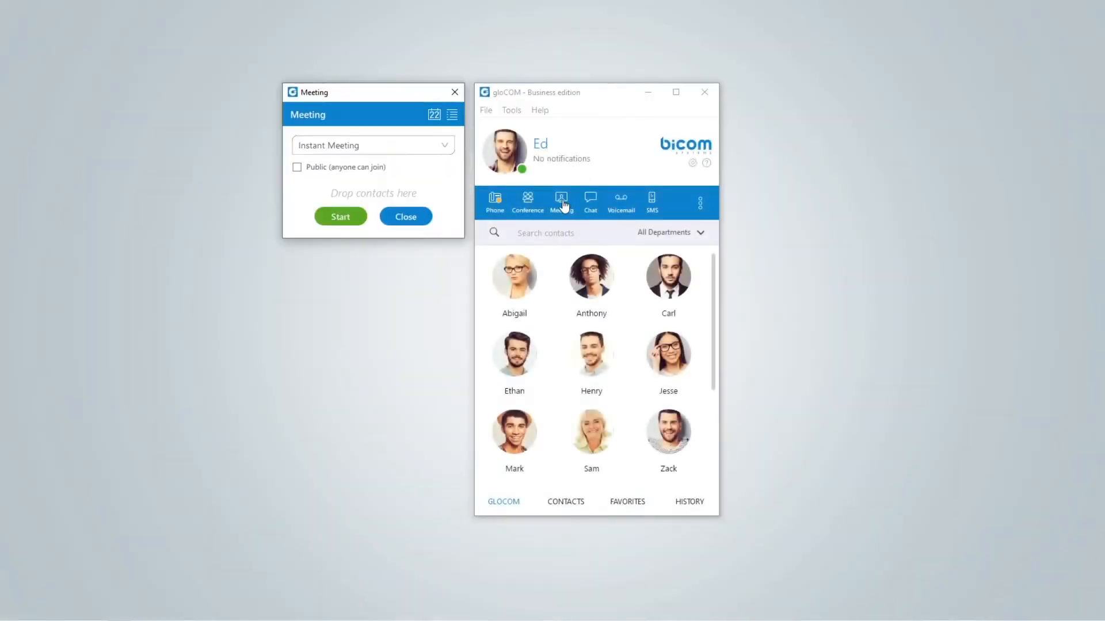
Start a new scheduled meeting, add contact Abigail as a participant, and invite by email.
click(434, 114)
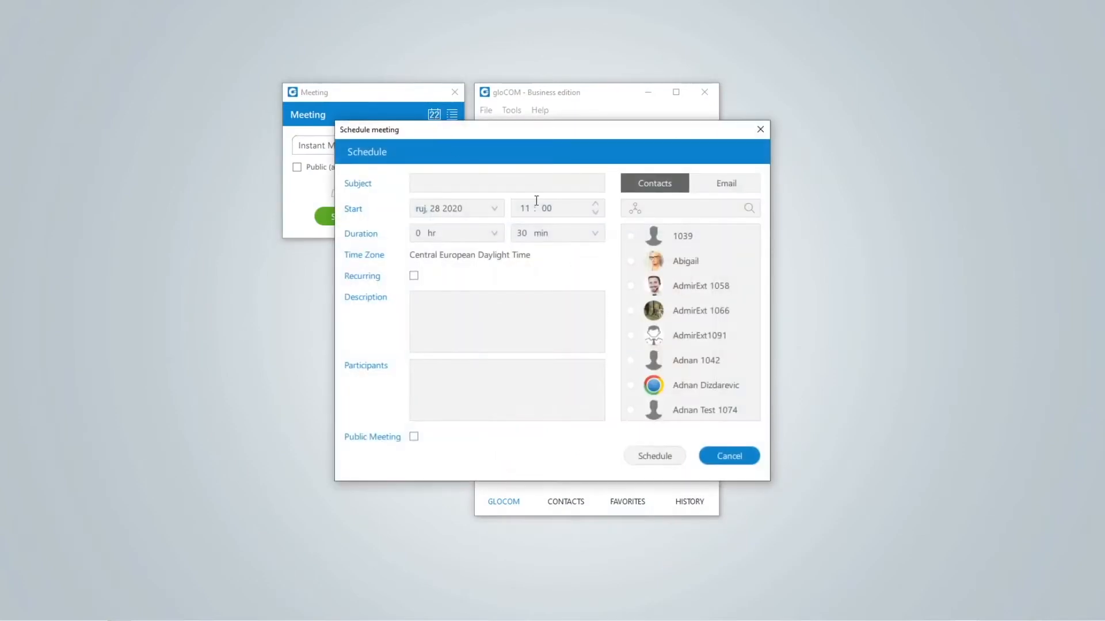
click(630, 261)
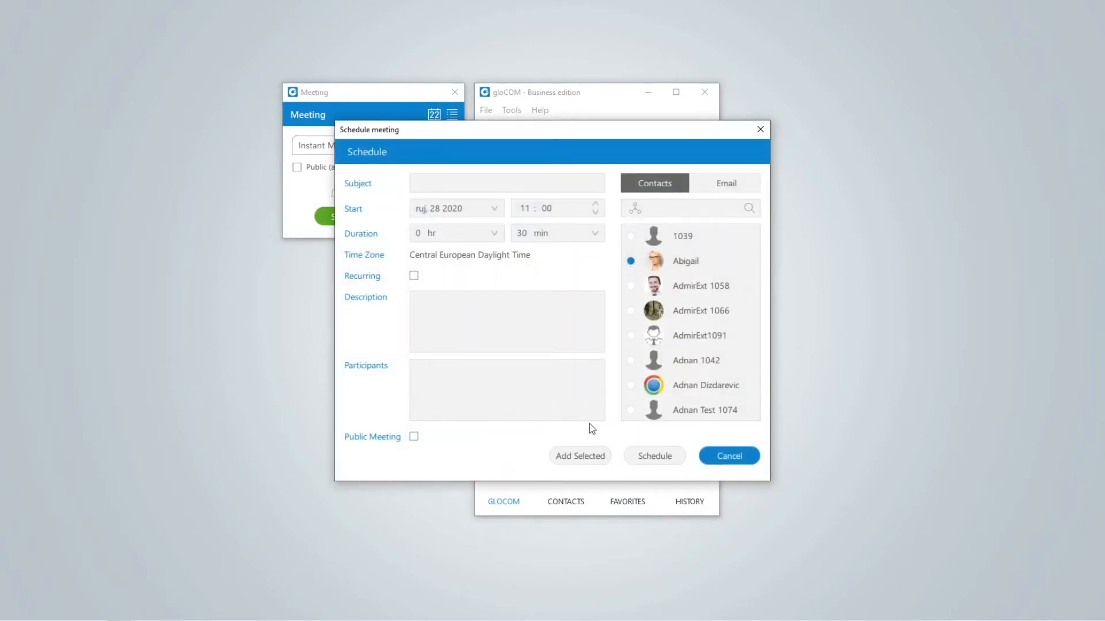
click(580, 455)
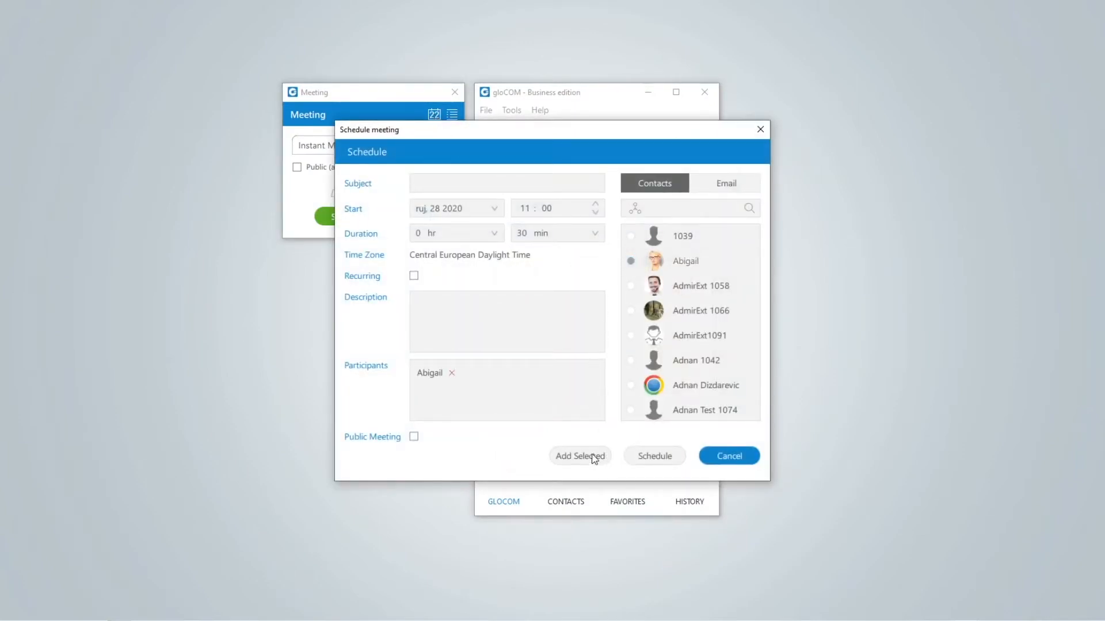
click(725, 183)
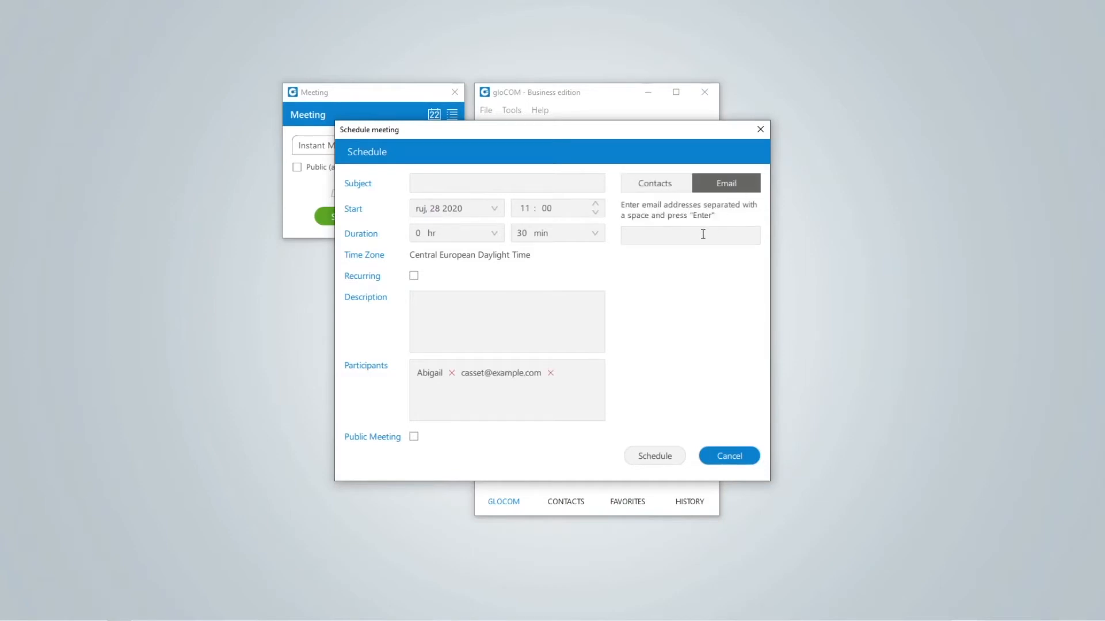
Make the meeting recur every 1 day, mark it Public Meeting, and schedule it.
click(413, 275)
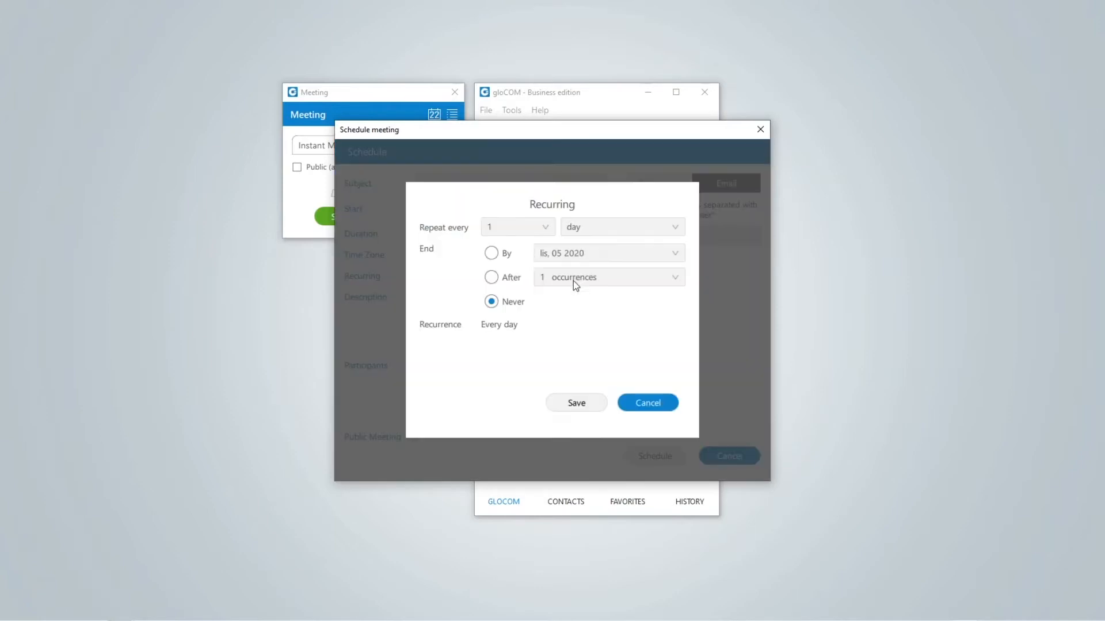
click(622, 226)
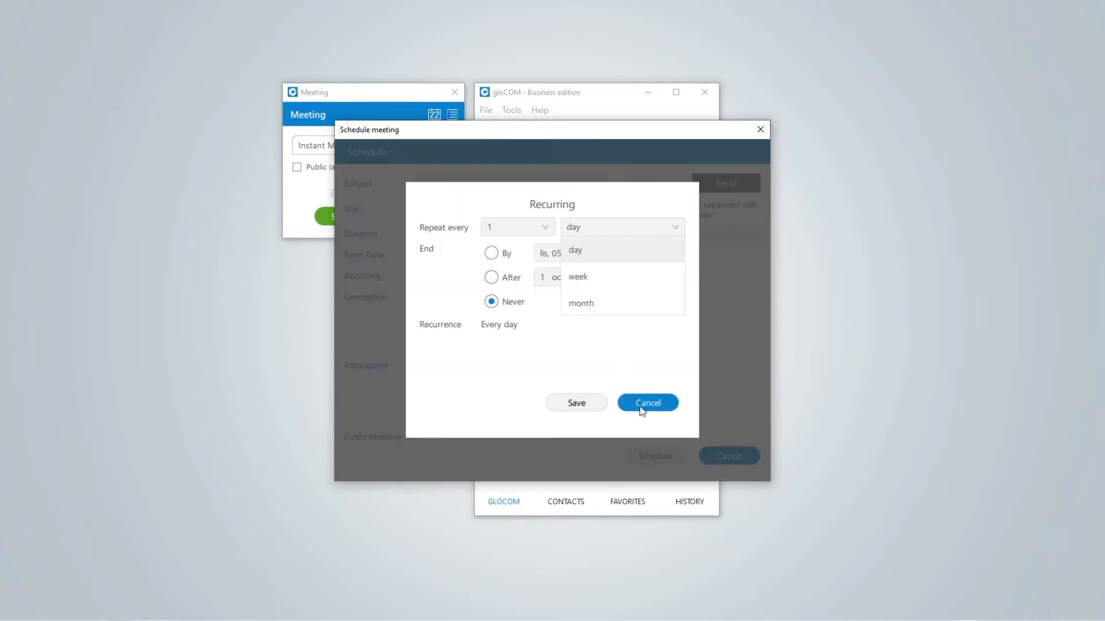
click(648, 402)
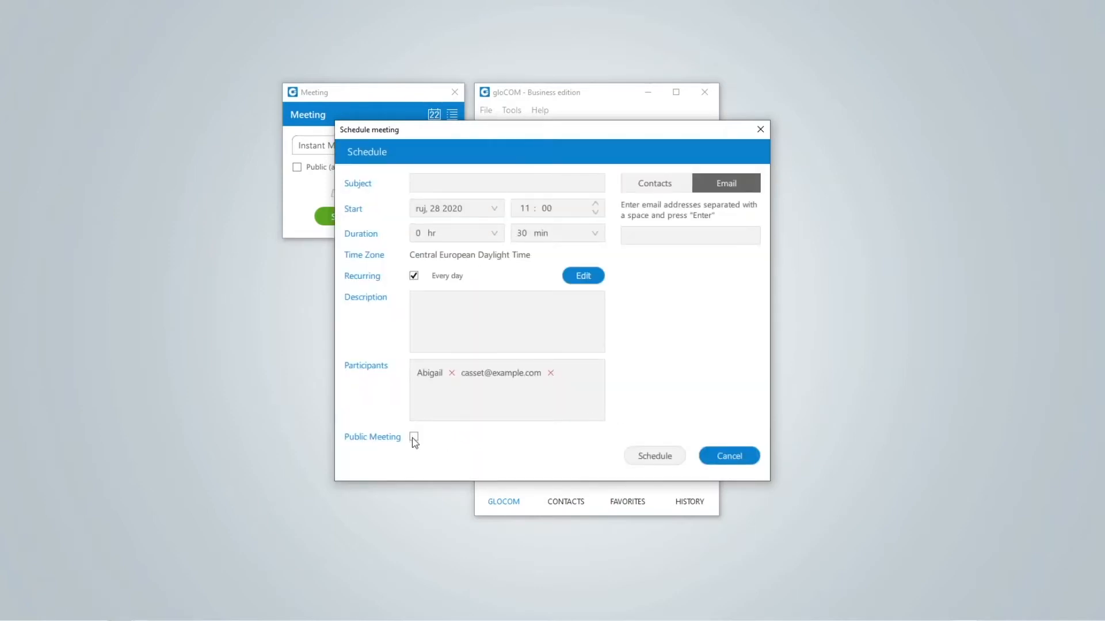
click(415, 437)
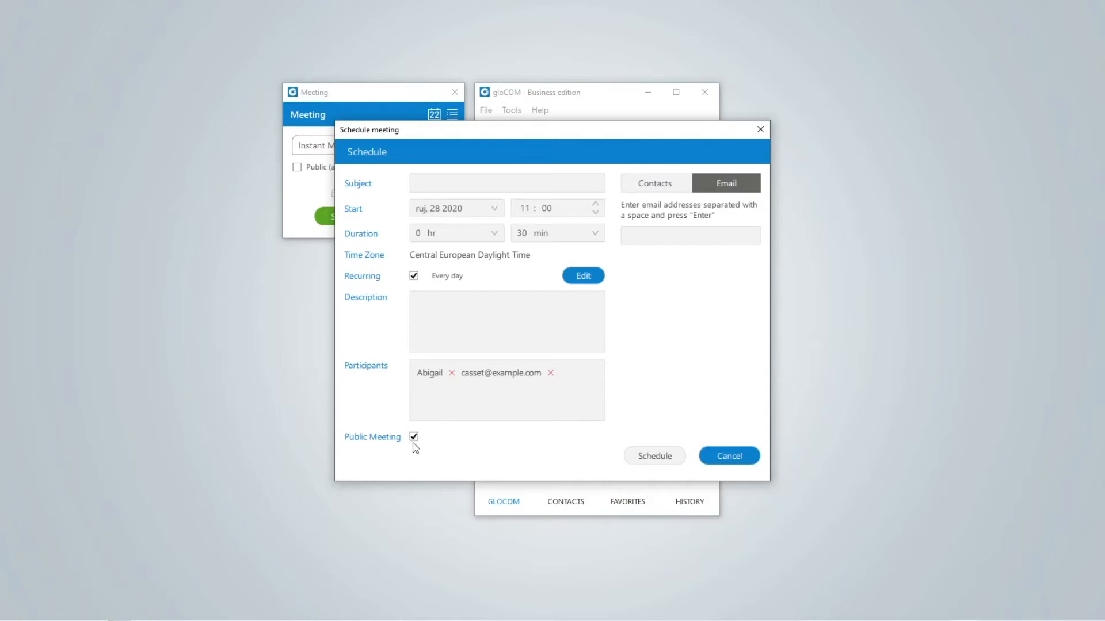
click(728, 455)
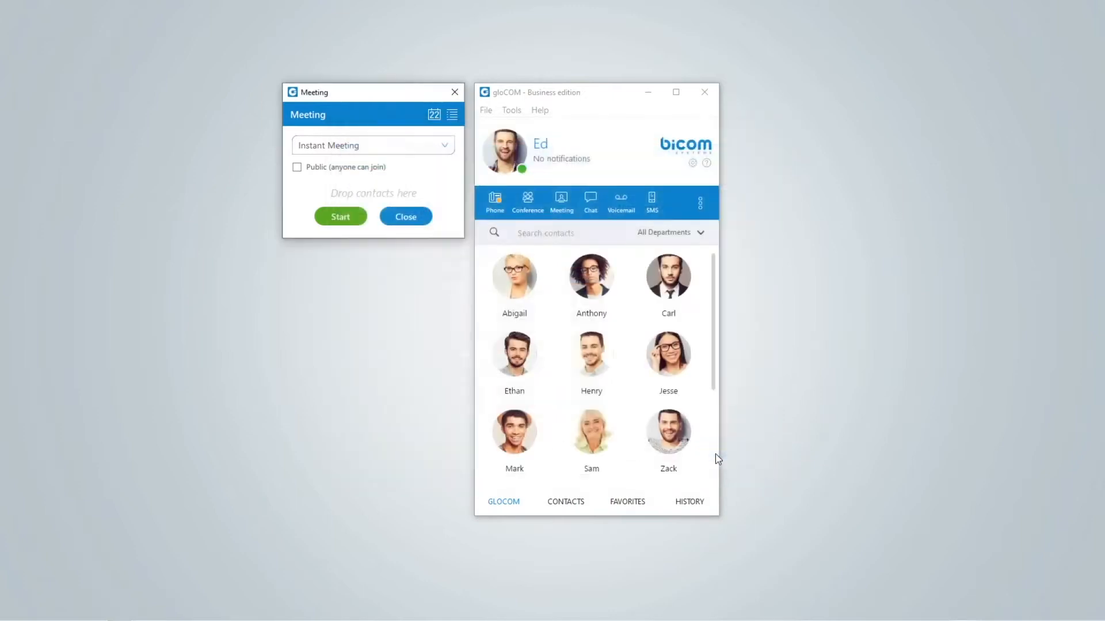
click(451, 114)
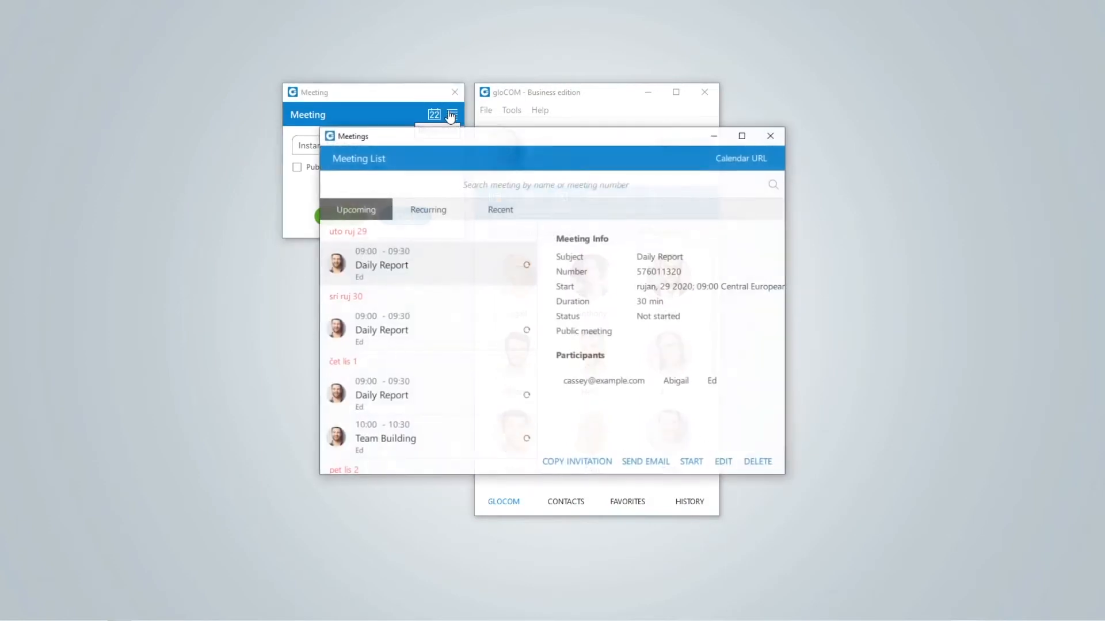
click(428, 210)
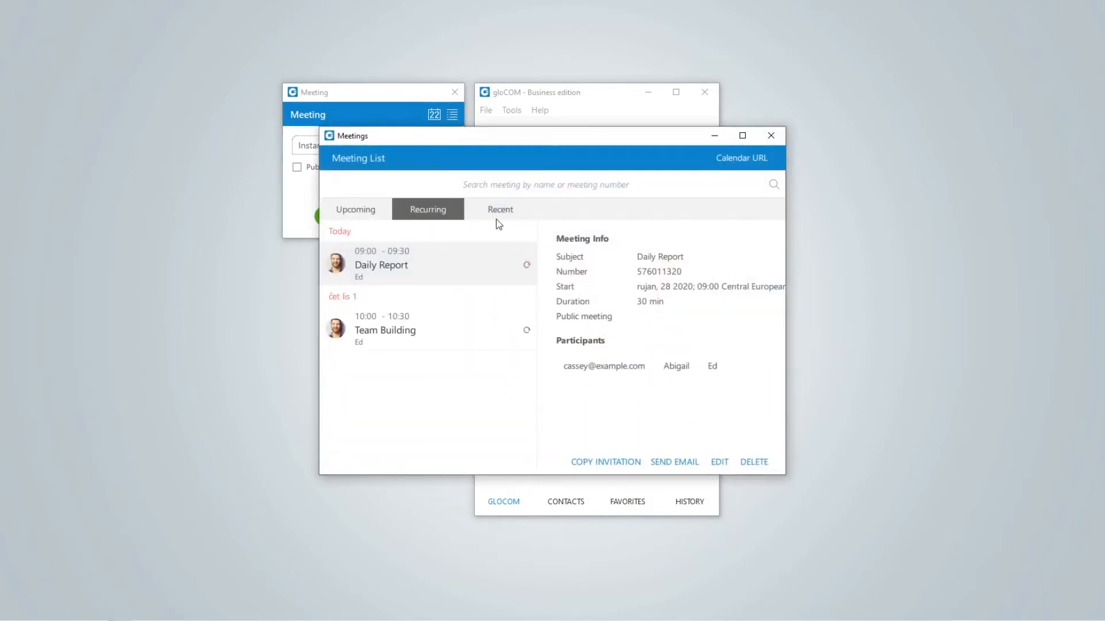
click(500, 209)
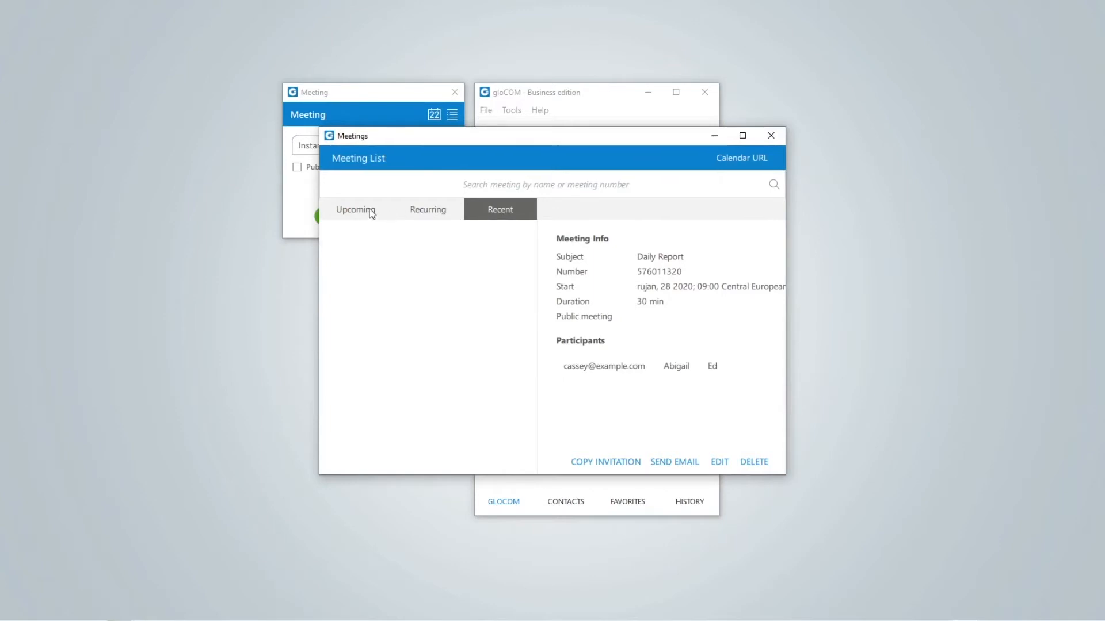
click(354, 209)
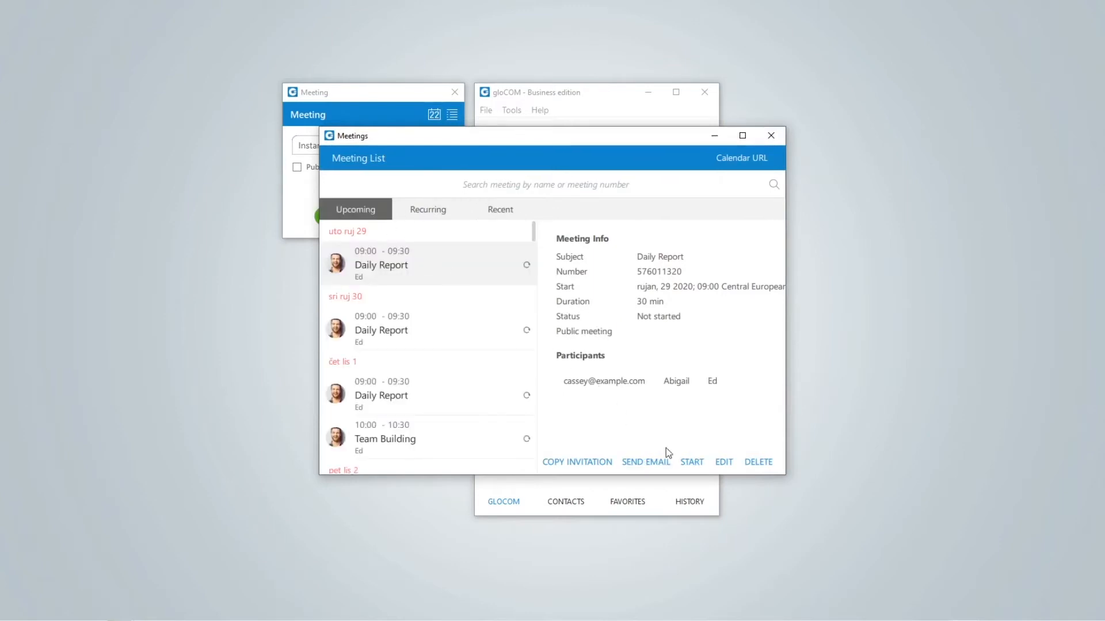
mouse_move(776, 150)
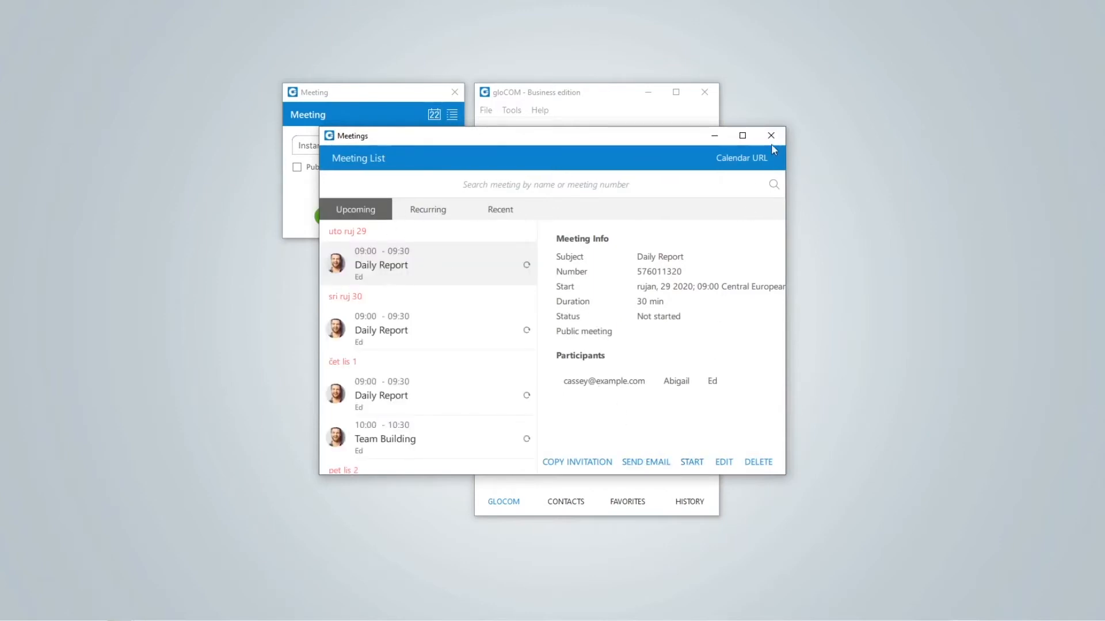
click(770, 135)
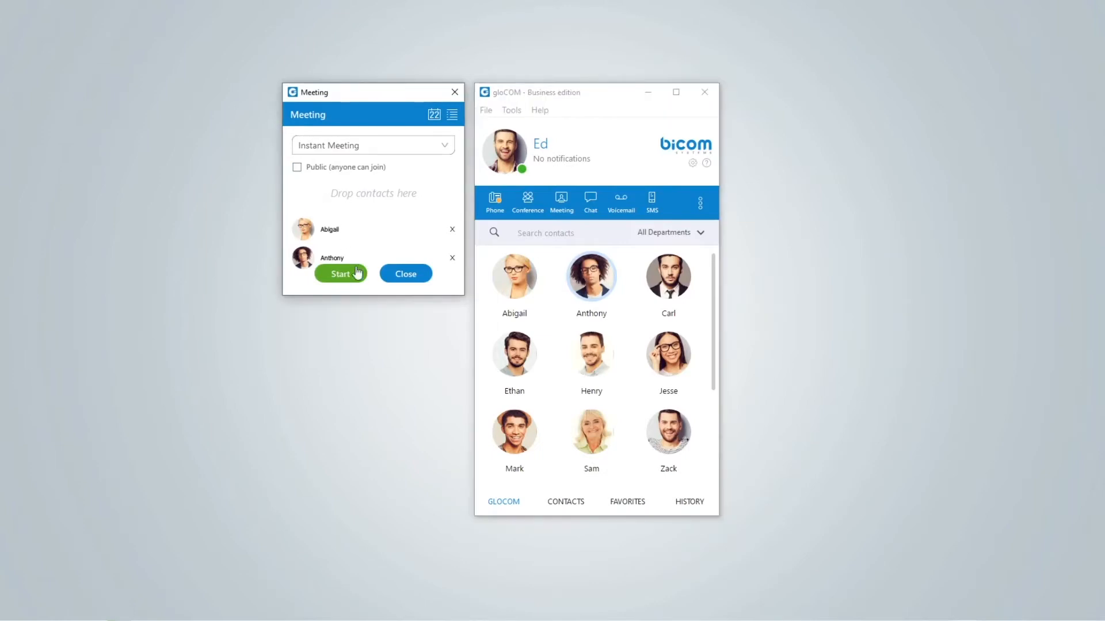
Start the instant meeting, join audio, and show the participants list (Cassey, Eddie, Jane, Joe).
click(340, 274)
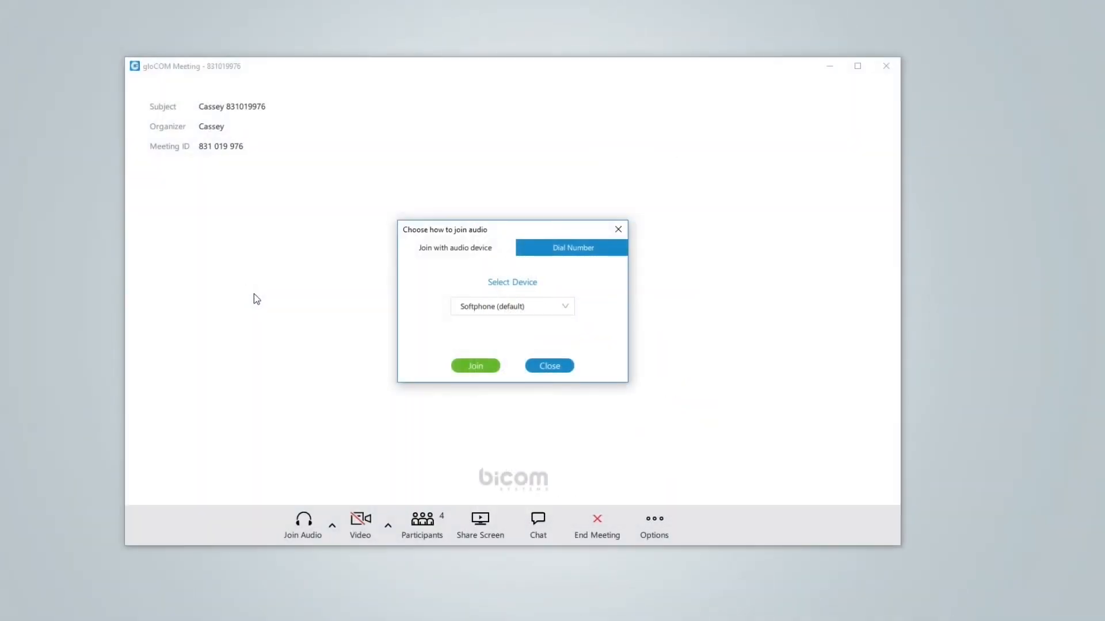
click(476, 366)
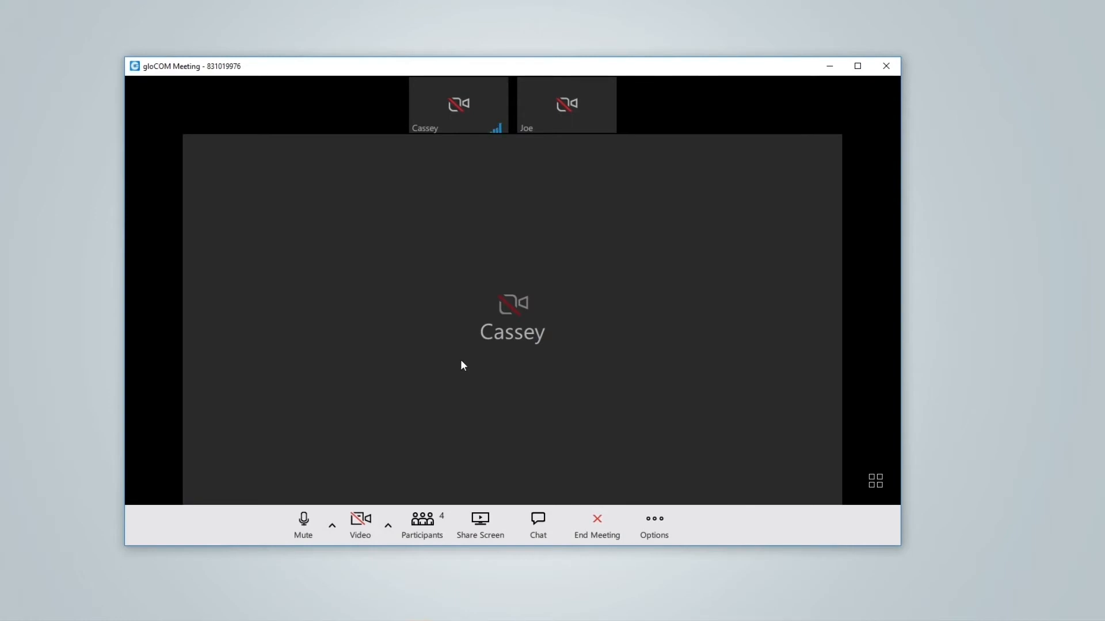
click(422, 524)
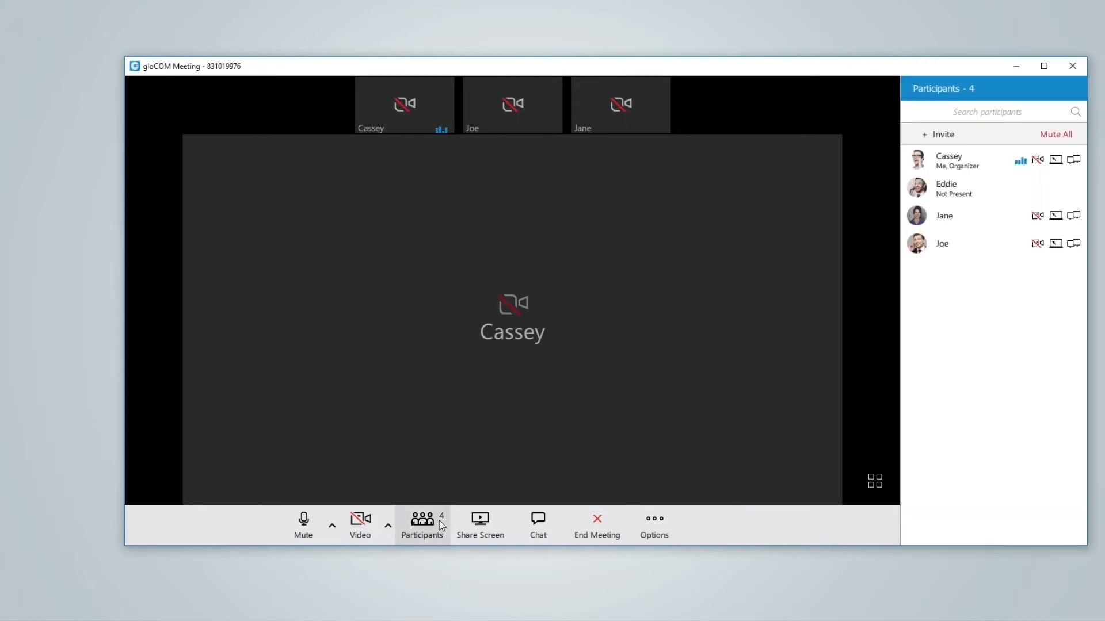
click(932, 134)
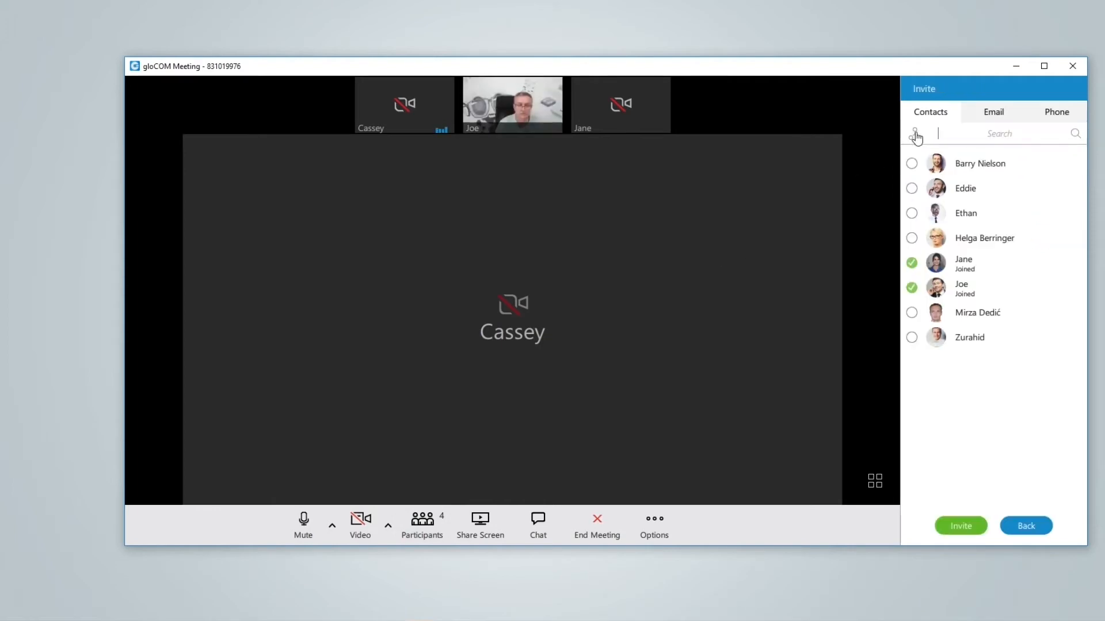
click(911, 312)
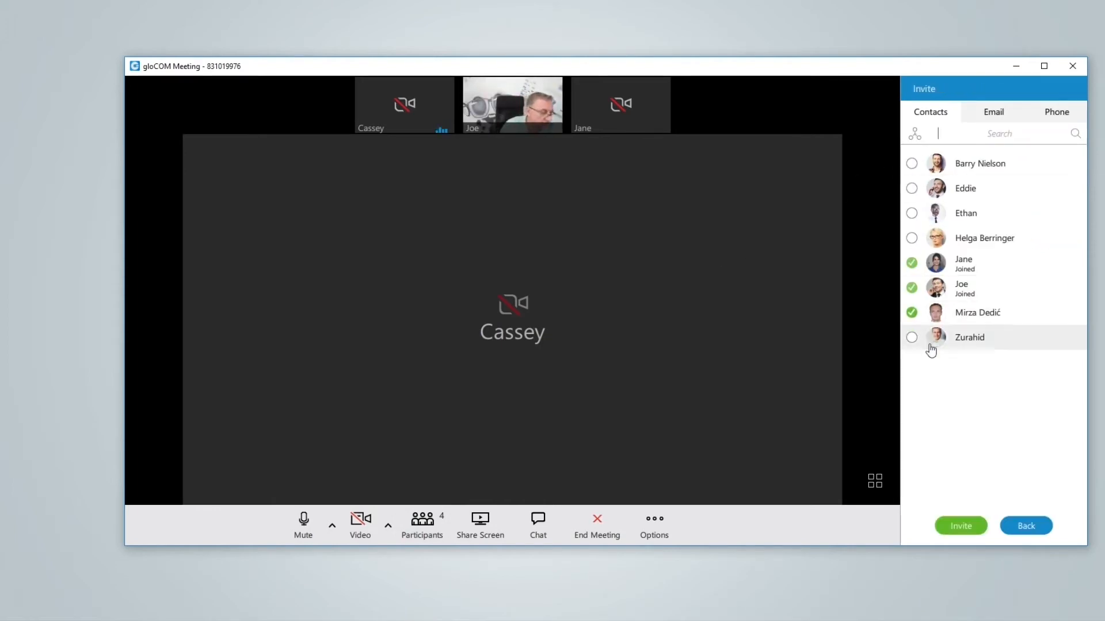
click(961, 525)
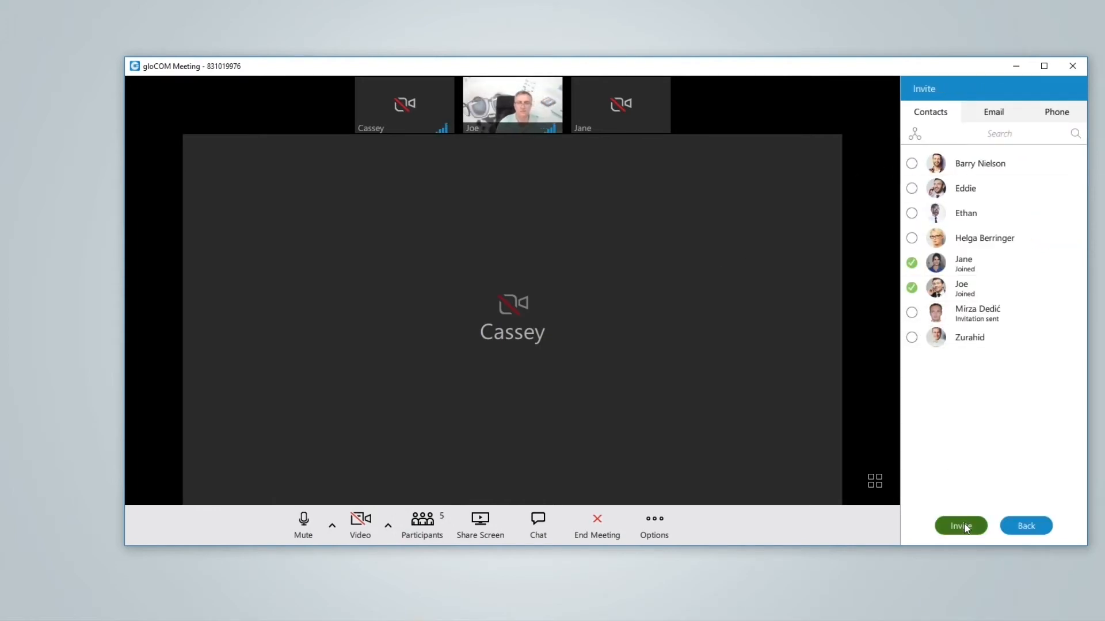
Enter extension 12323 on the Phone invitation tab.
click(993, 111)
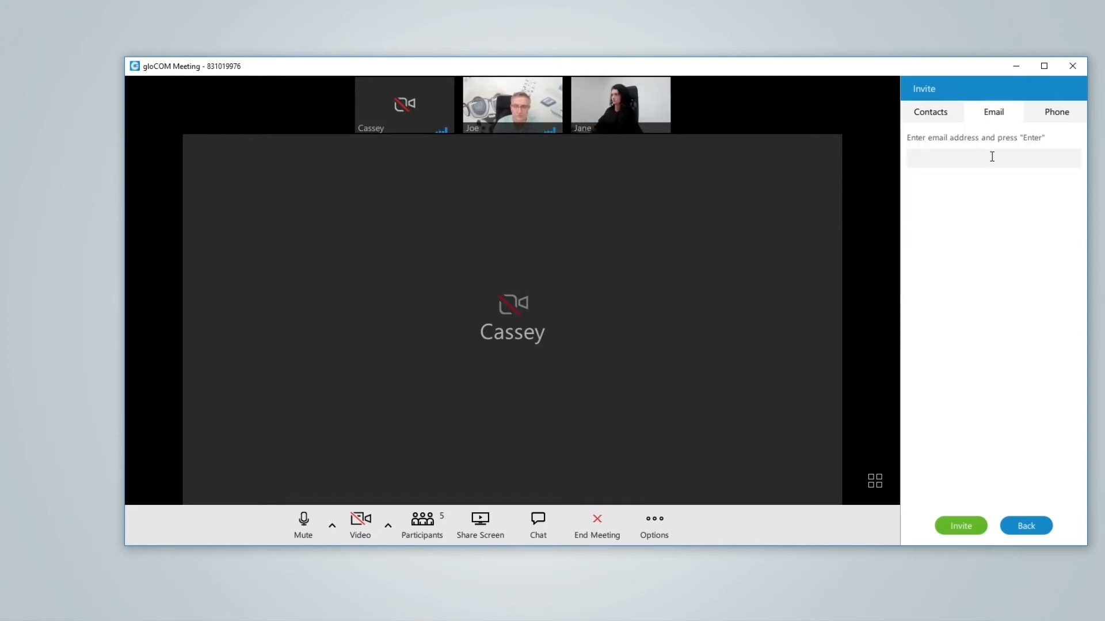
click(1056, 112)
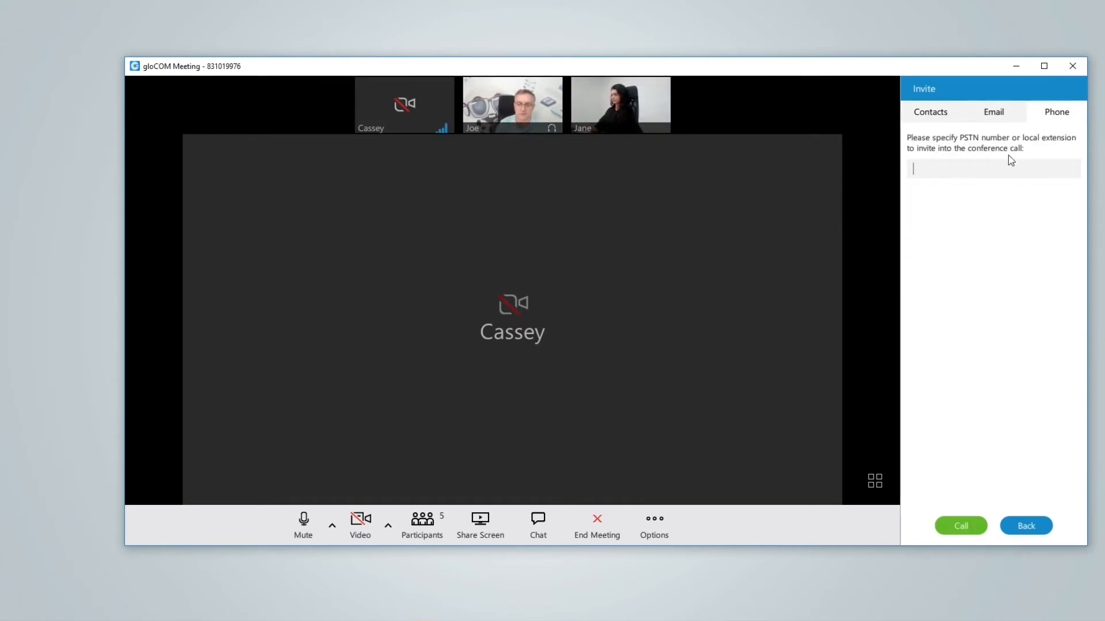
text(12323)
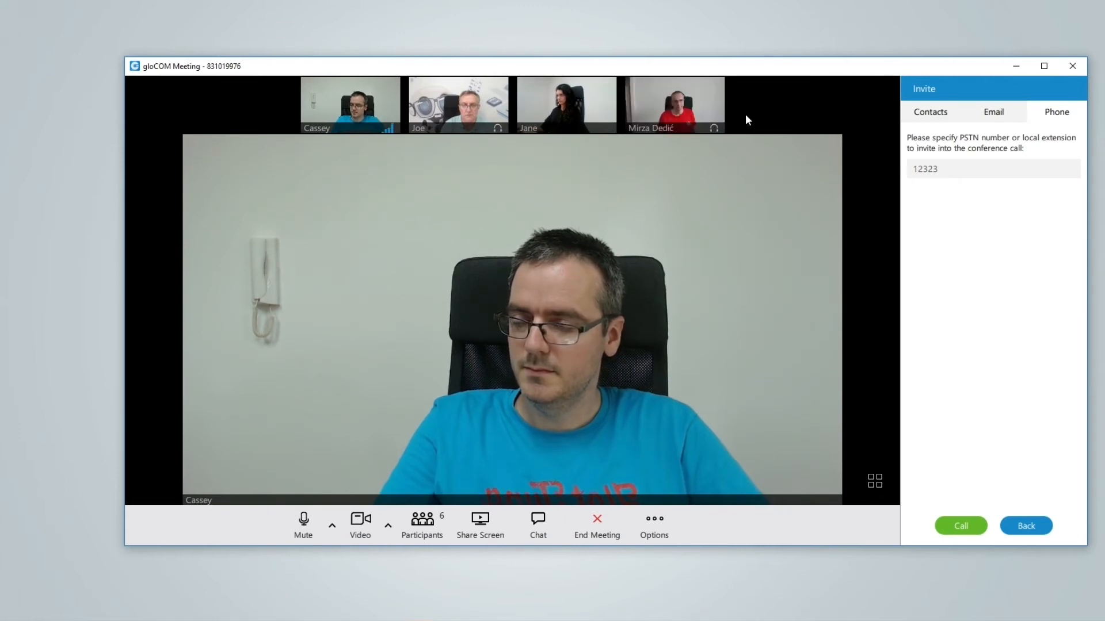
click(711, 90)
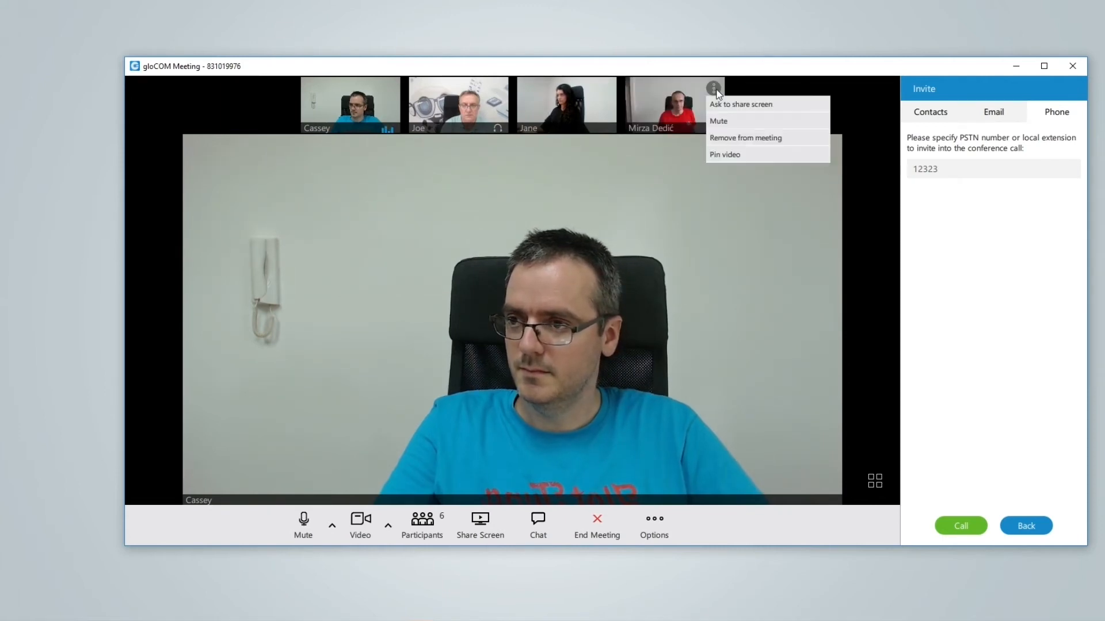
click(724, 154)
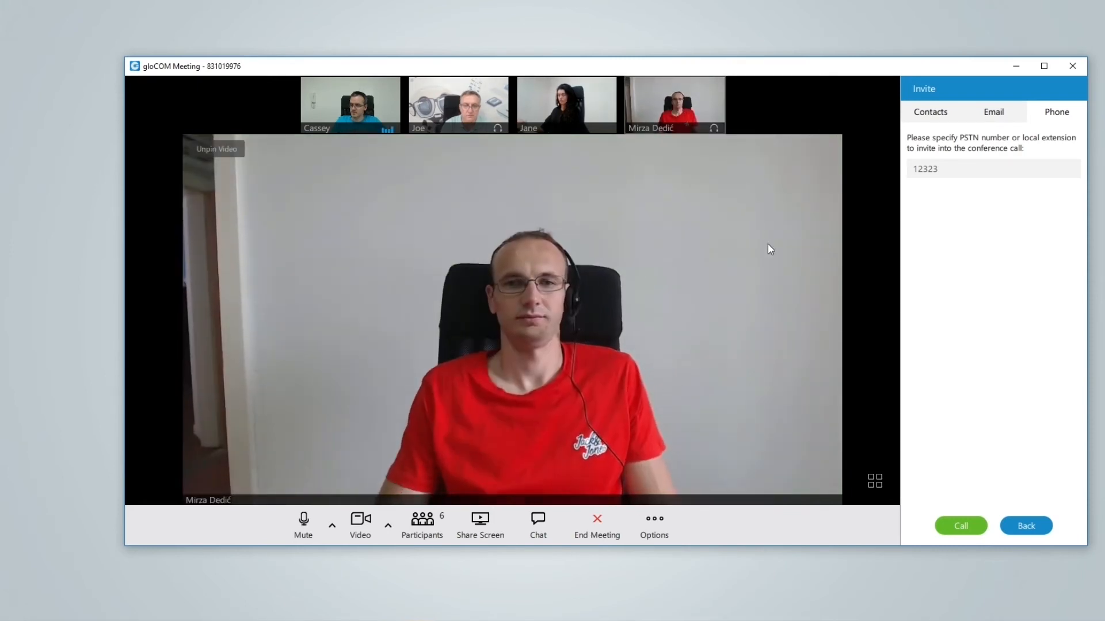
click(873, 480)
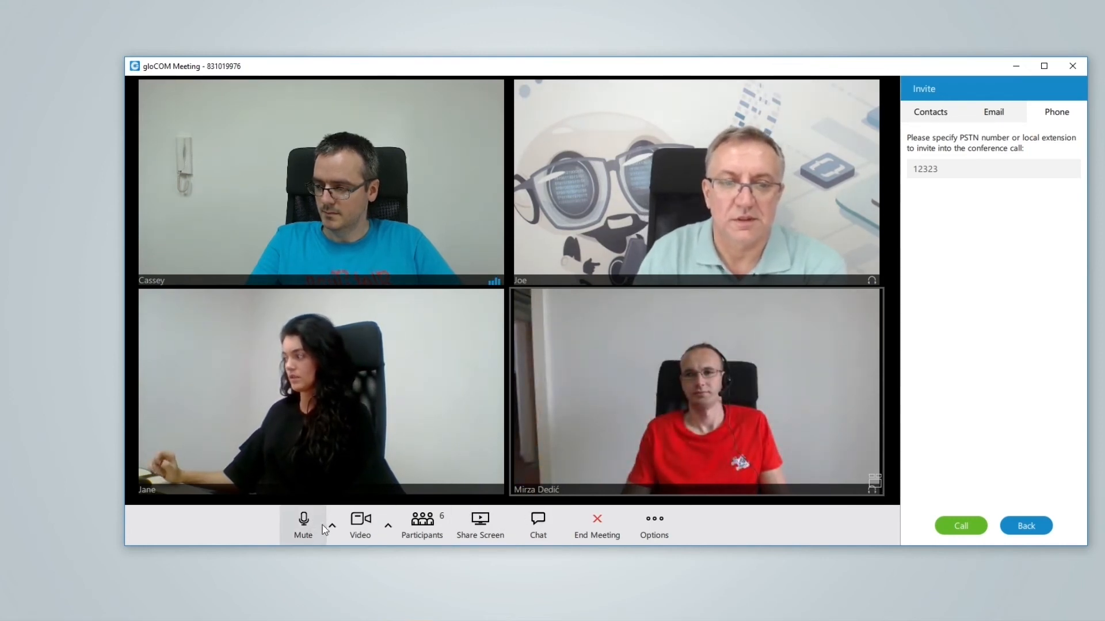
Send 'hello' in the meeting chat and open the Share Screen picker.
click(538, 522)
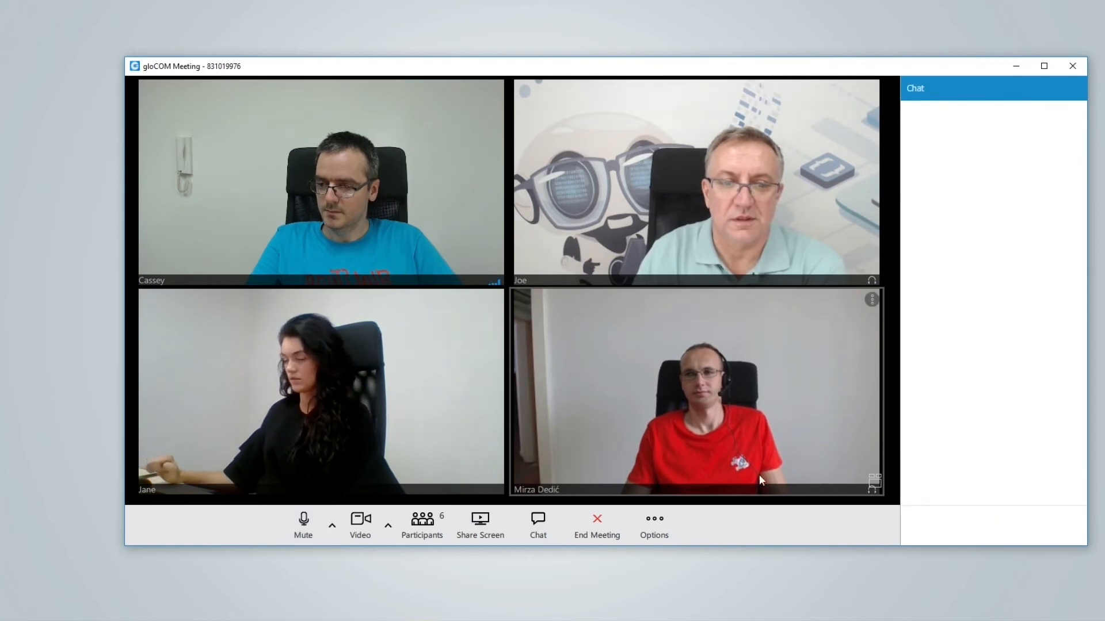
text(hello)
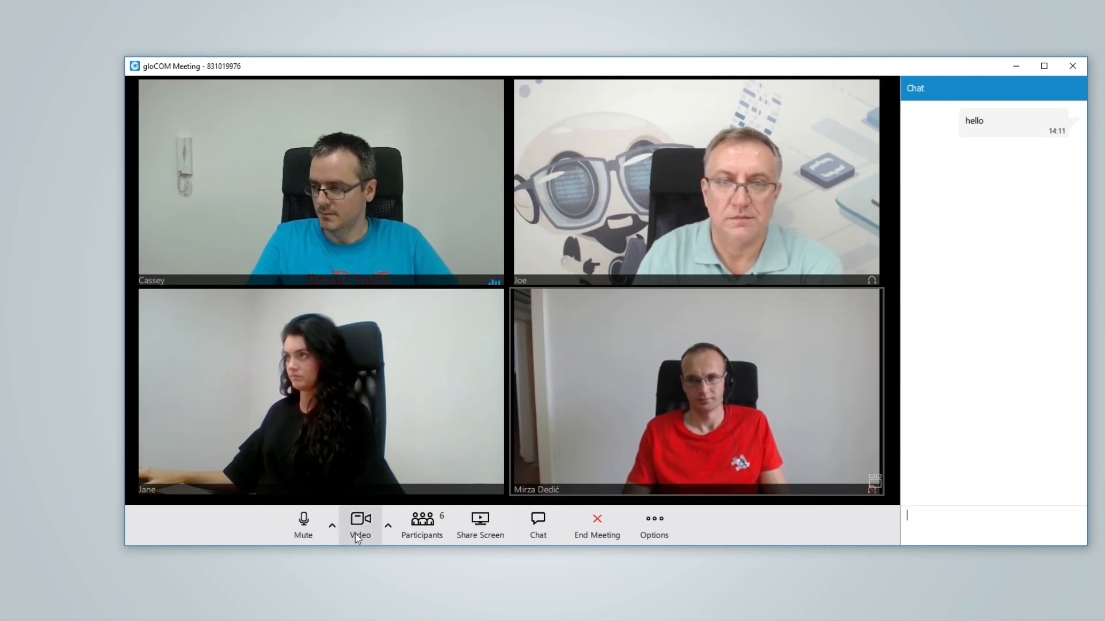
click(480, 522)
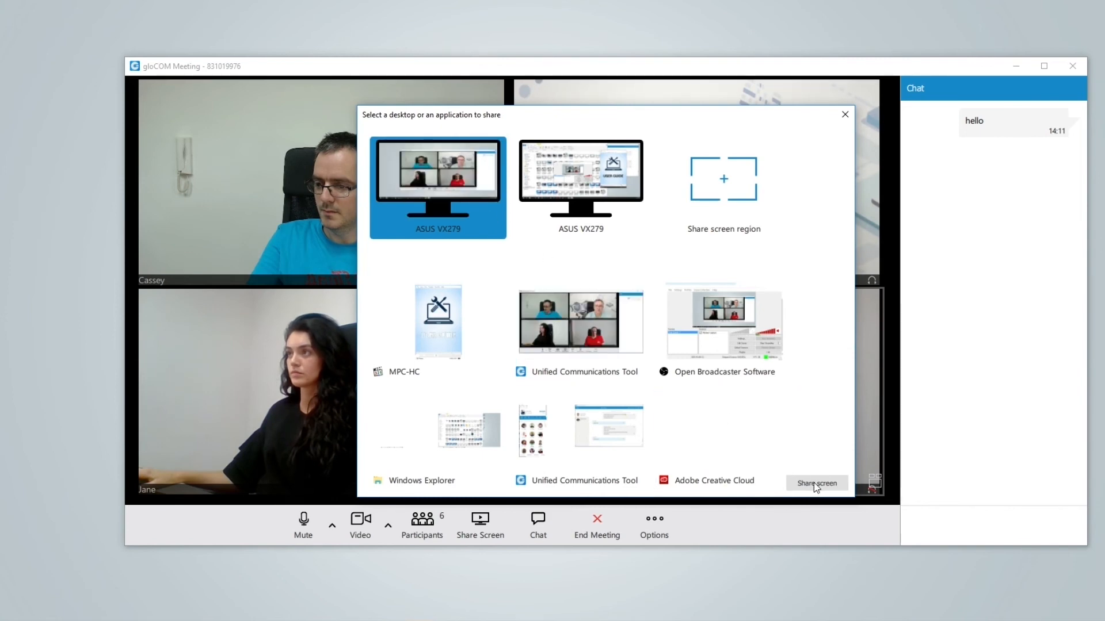
Share the first ASUS VX279 desktop and show the Remote Control participant options.
click(817, 484)
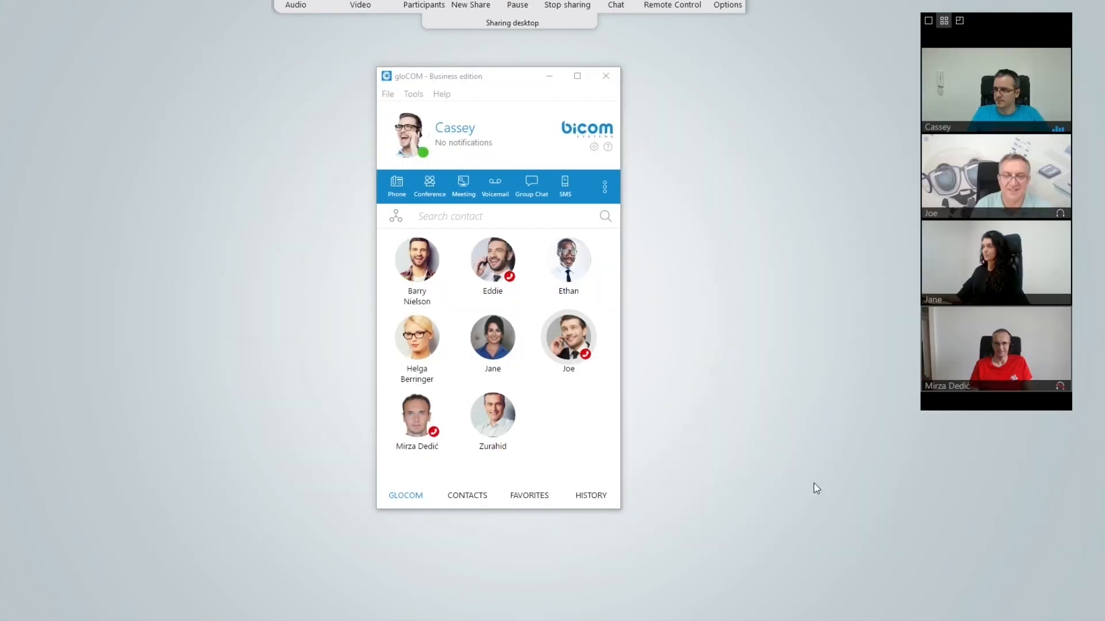
click(670, 5)
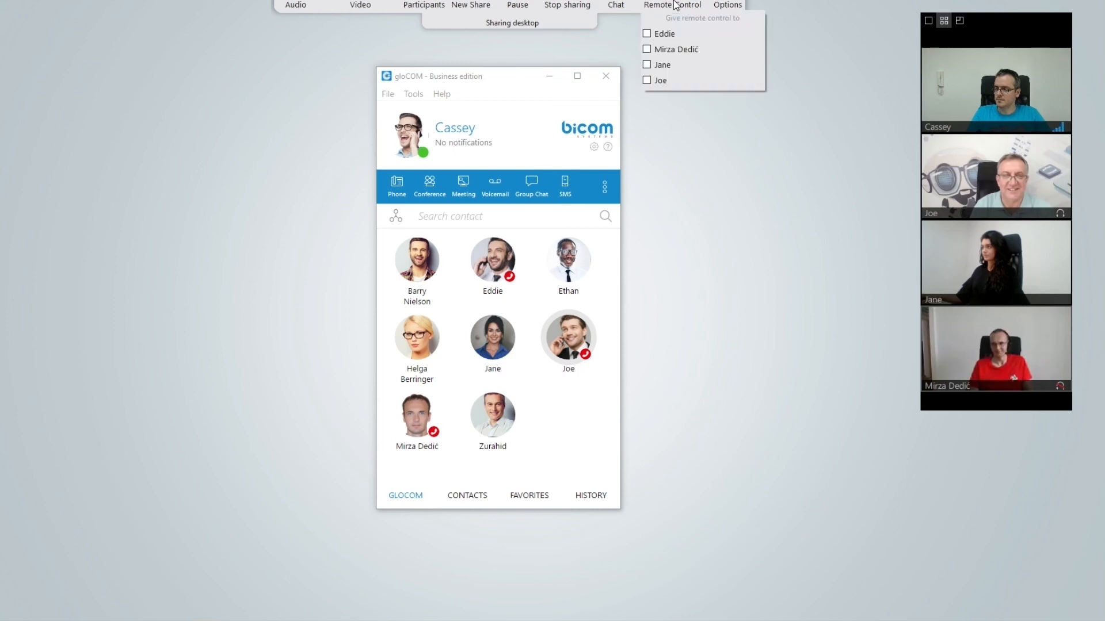